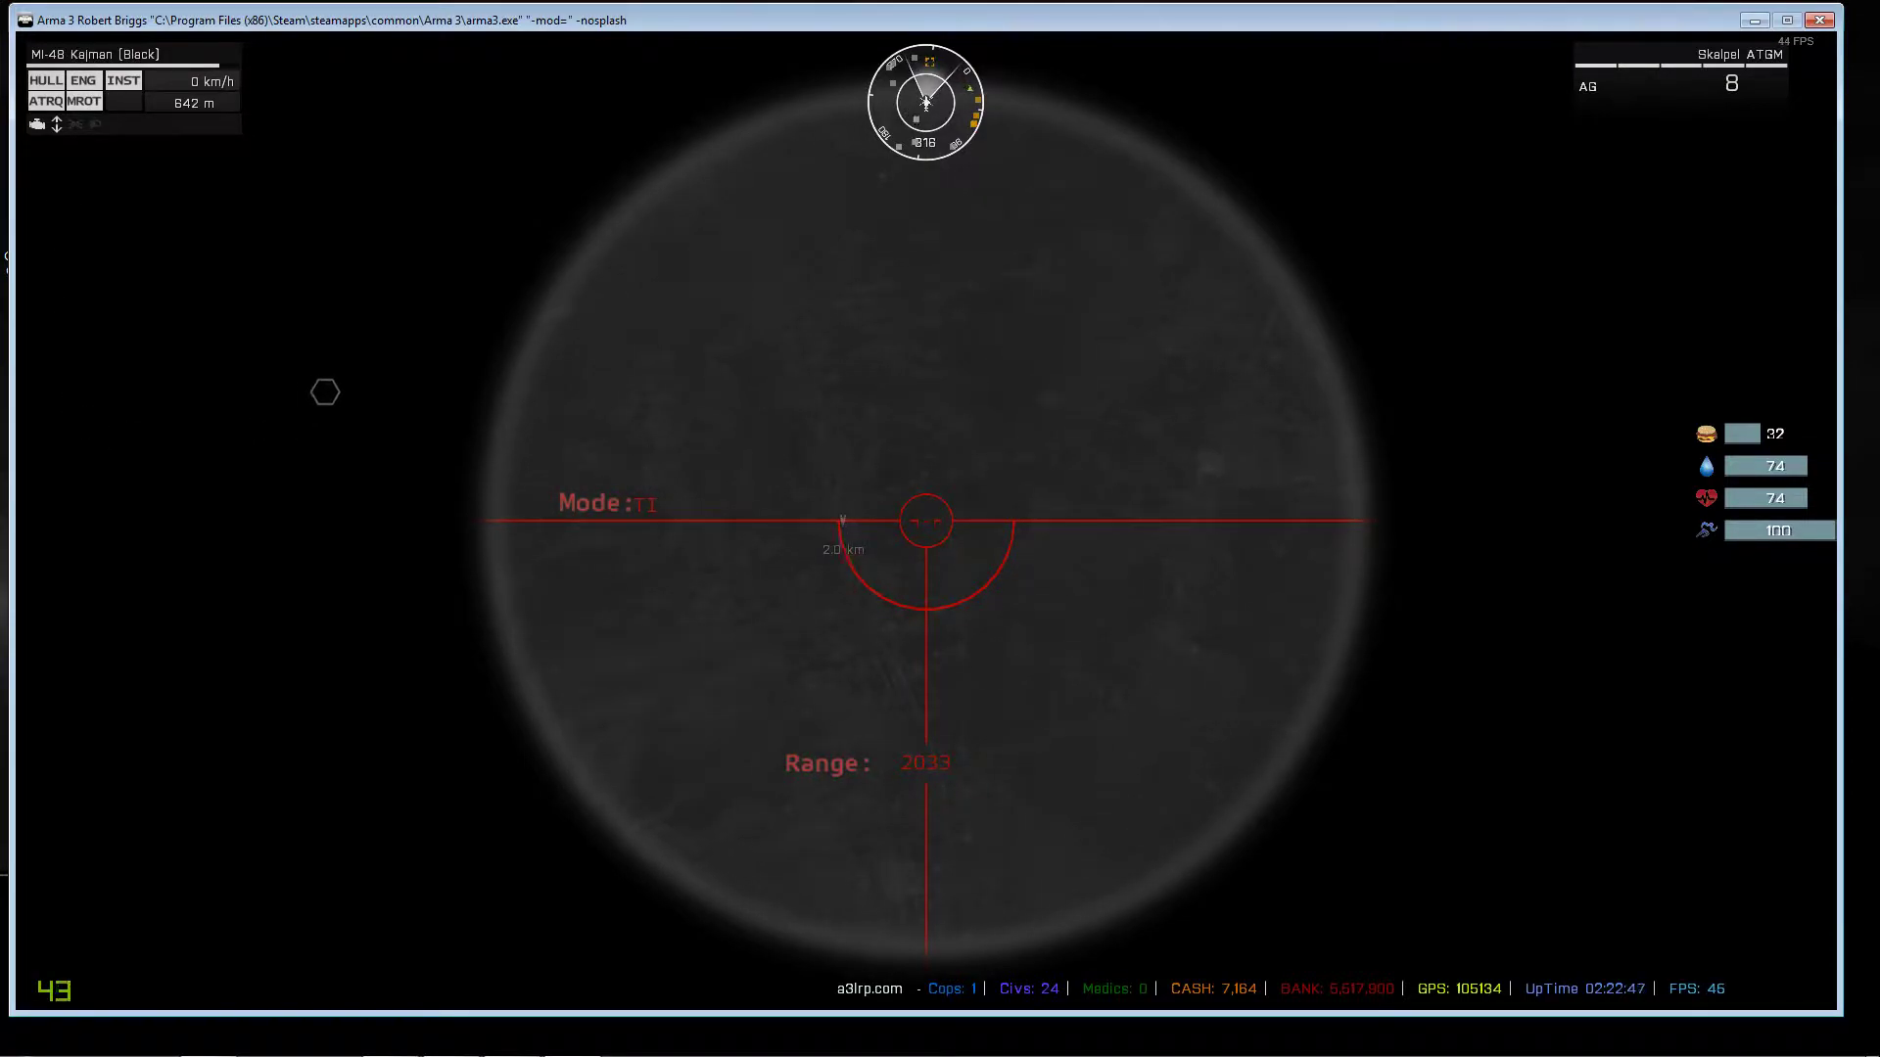
Check the view-distance options in the tablet's SETTINGS, then close the Player Menu.
key("m")
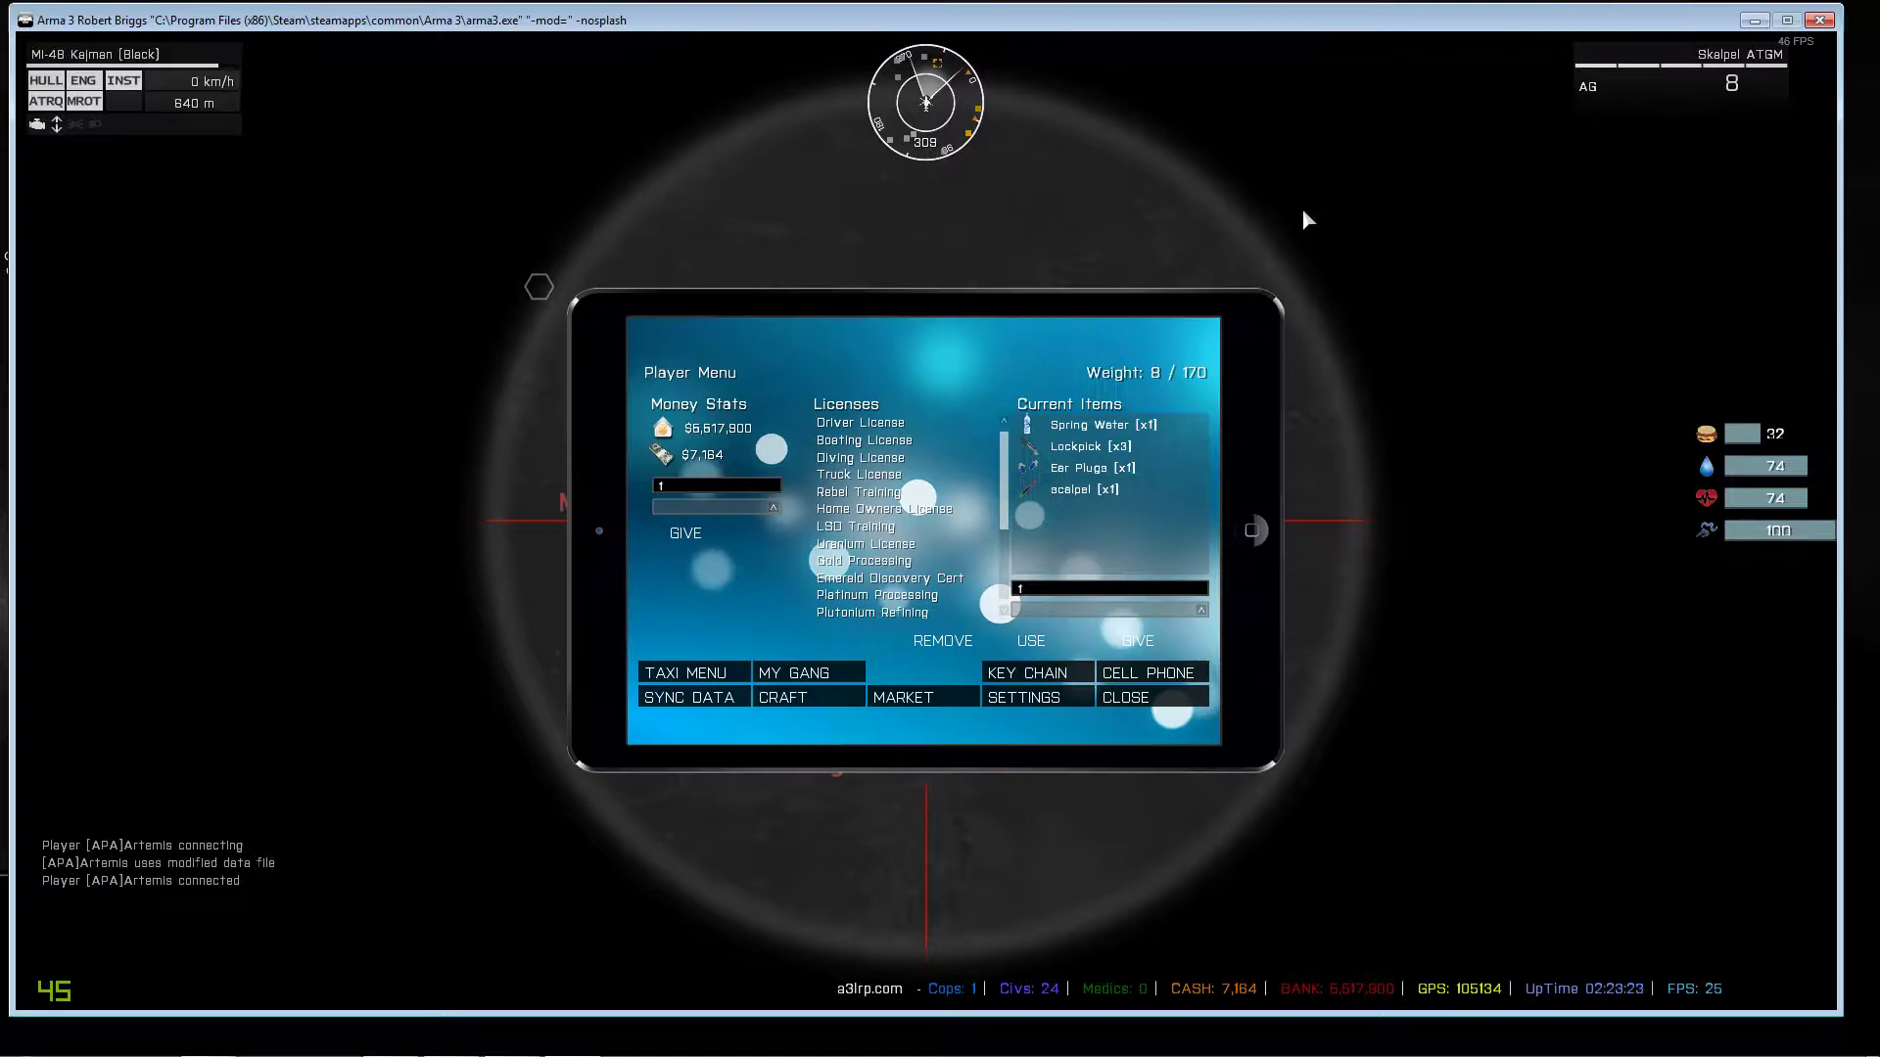
left_click(1021, 696)
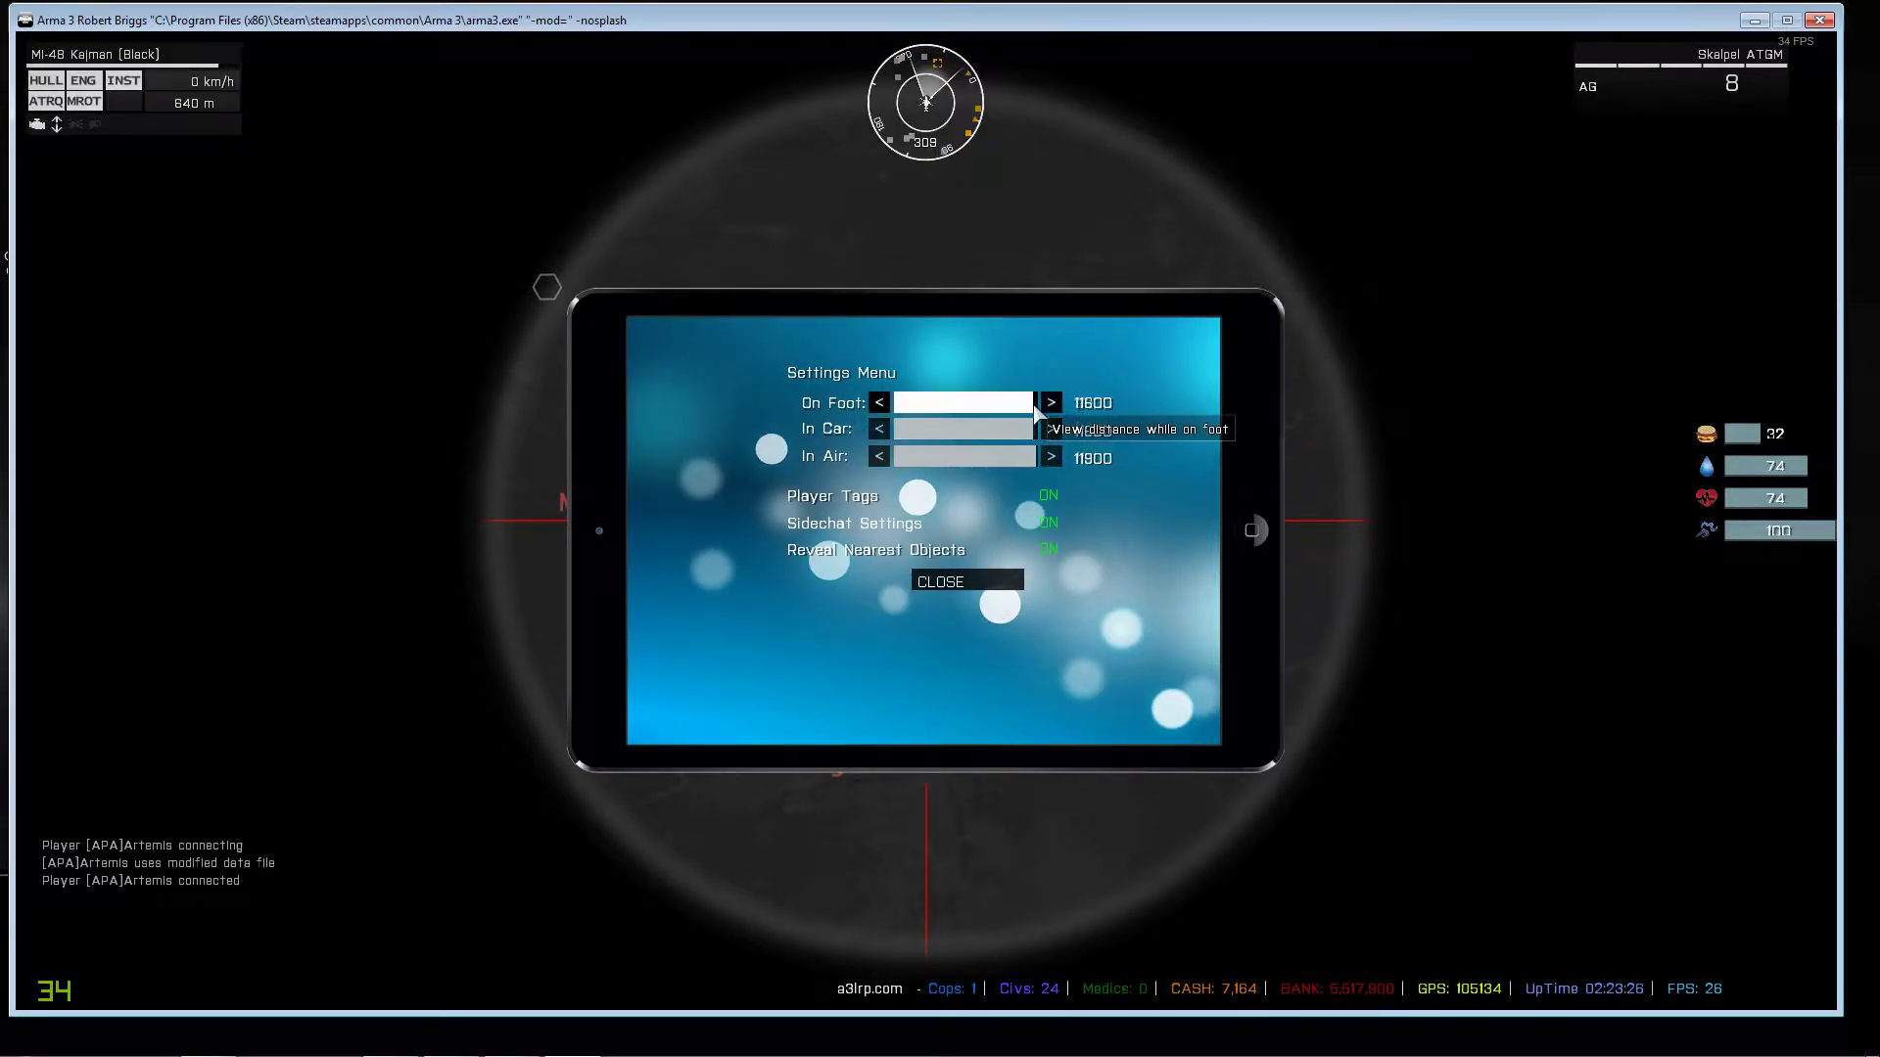
left_click(965, 580)
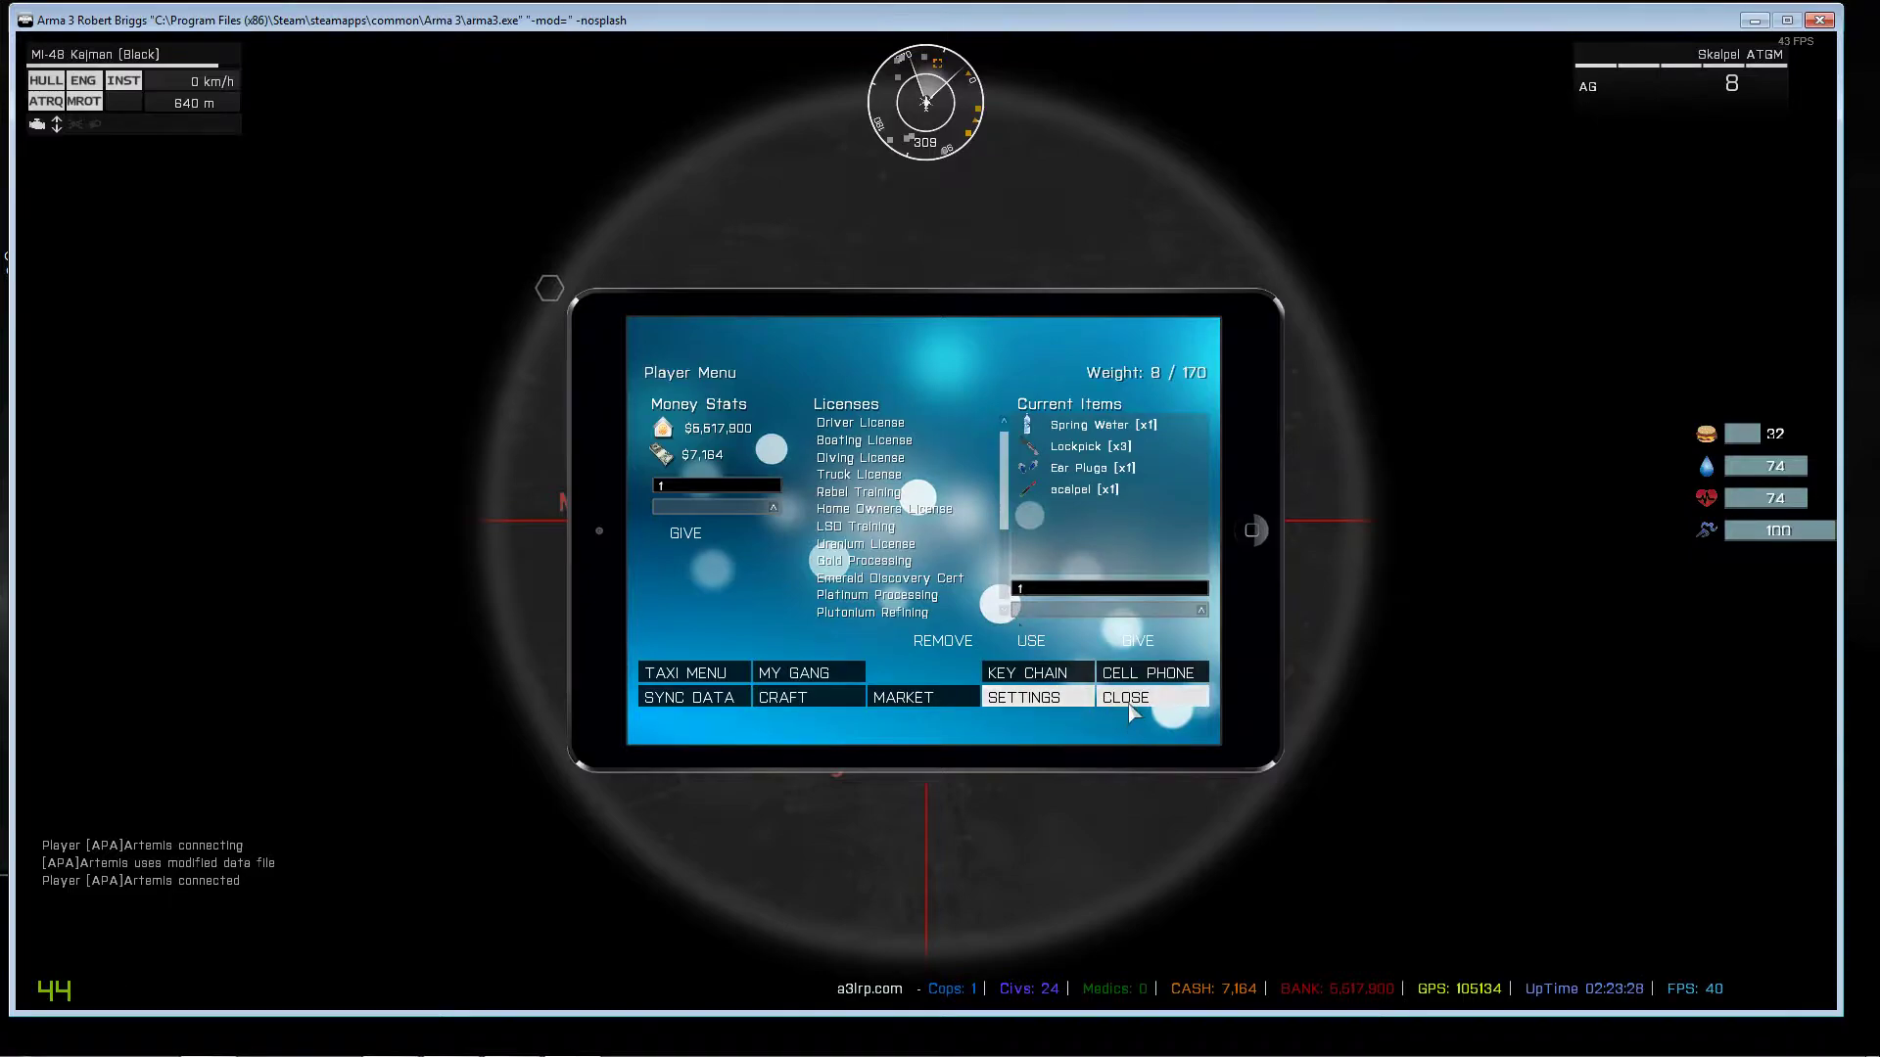
left_click(1123, 696)
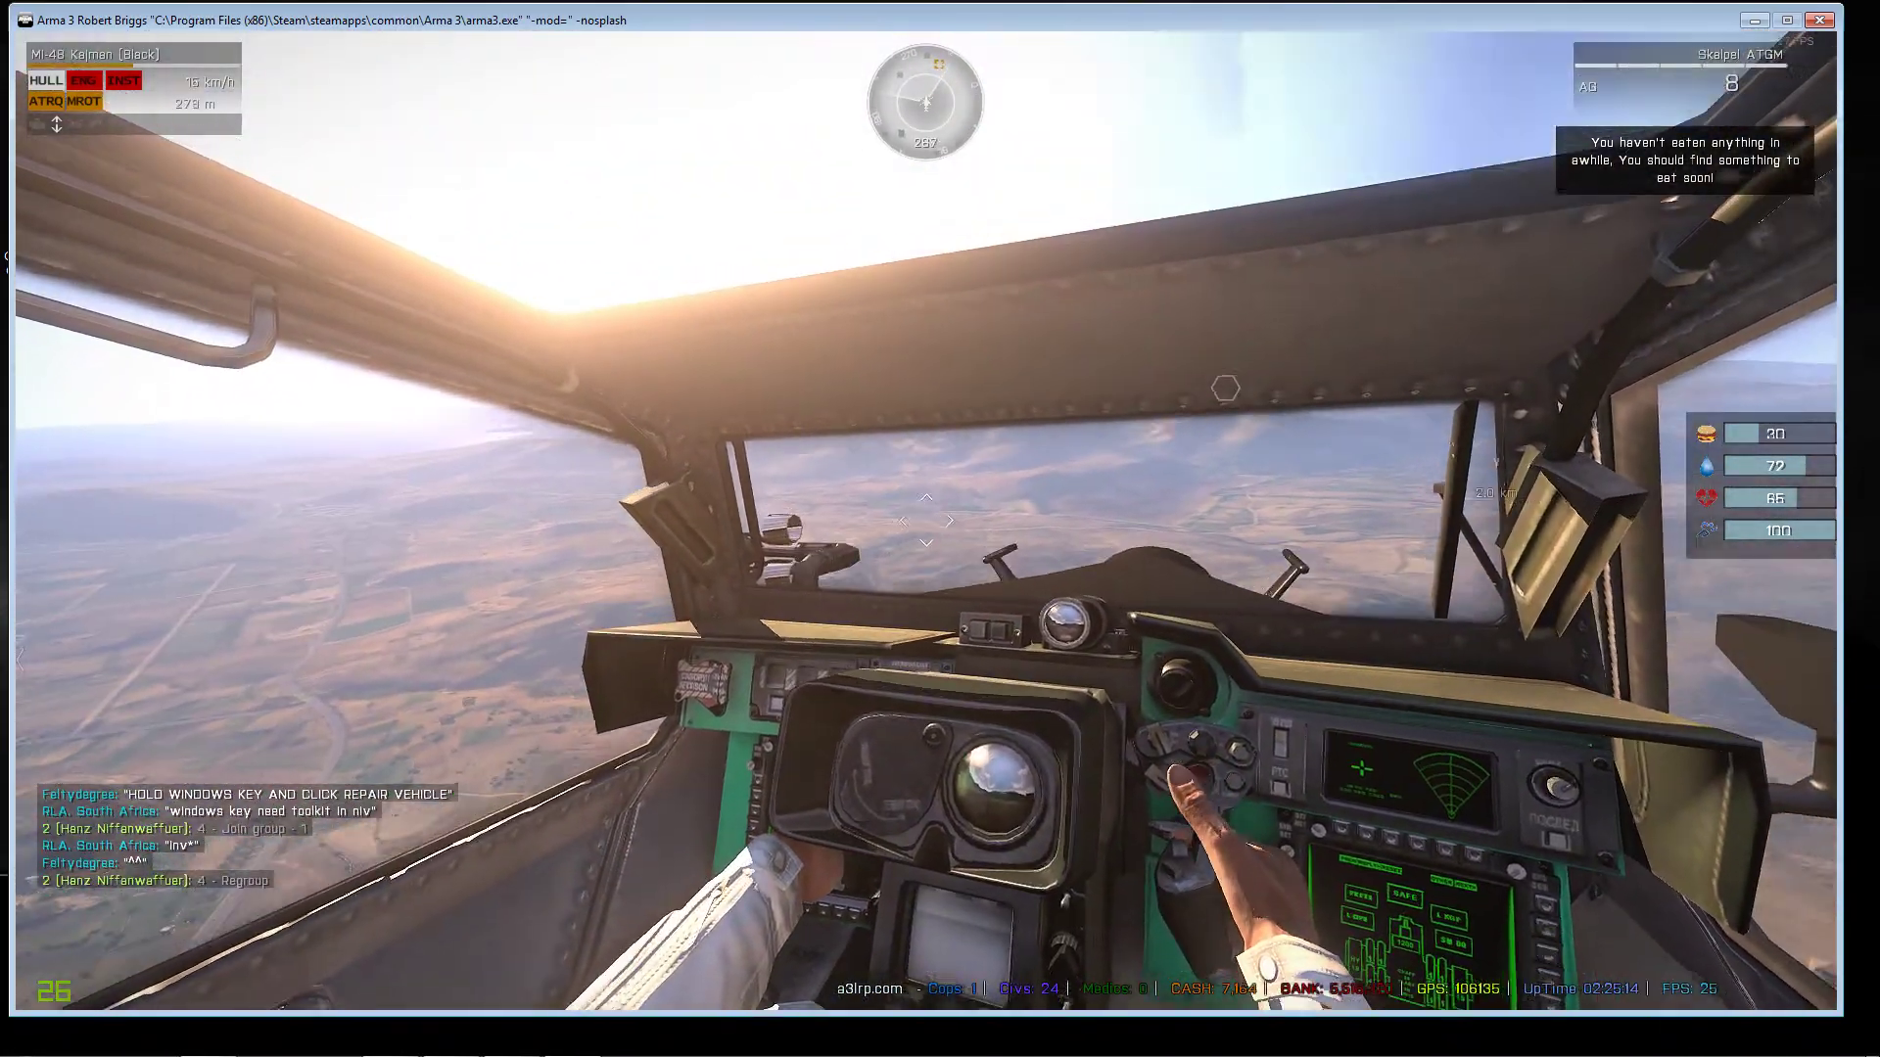
Bring up the Altis Life island map from the helicopter cockpit with M.
key("m")
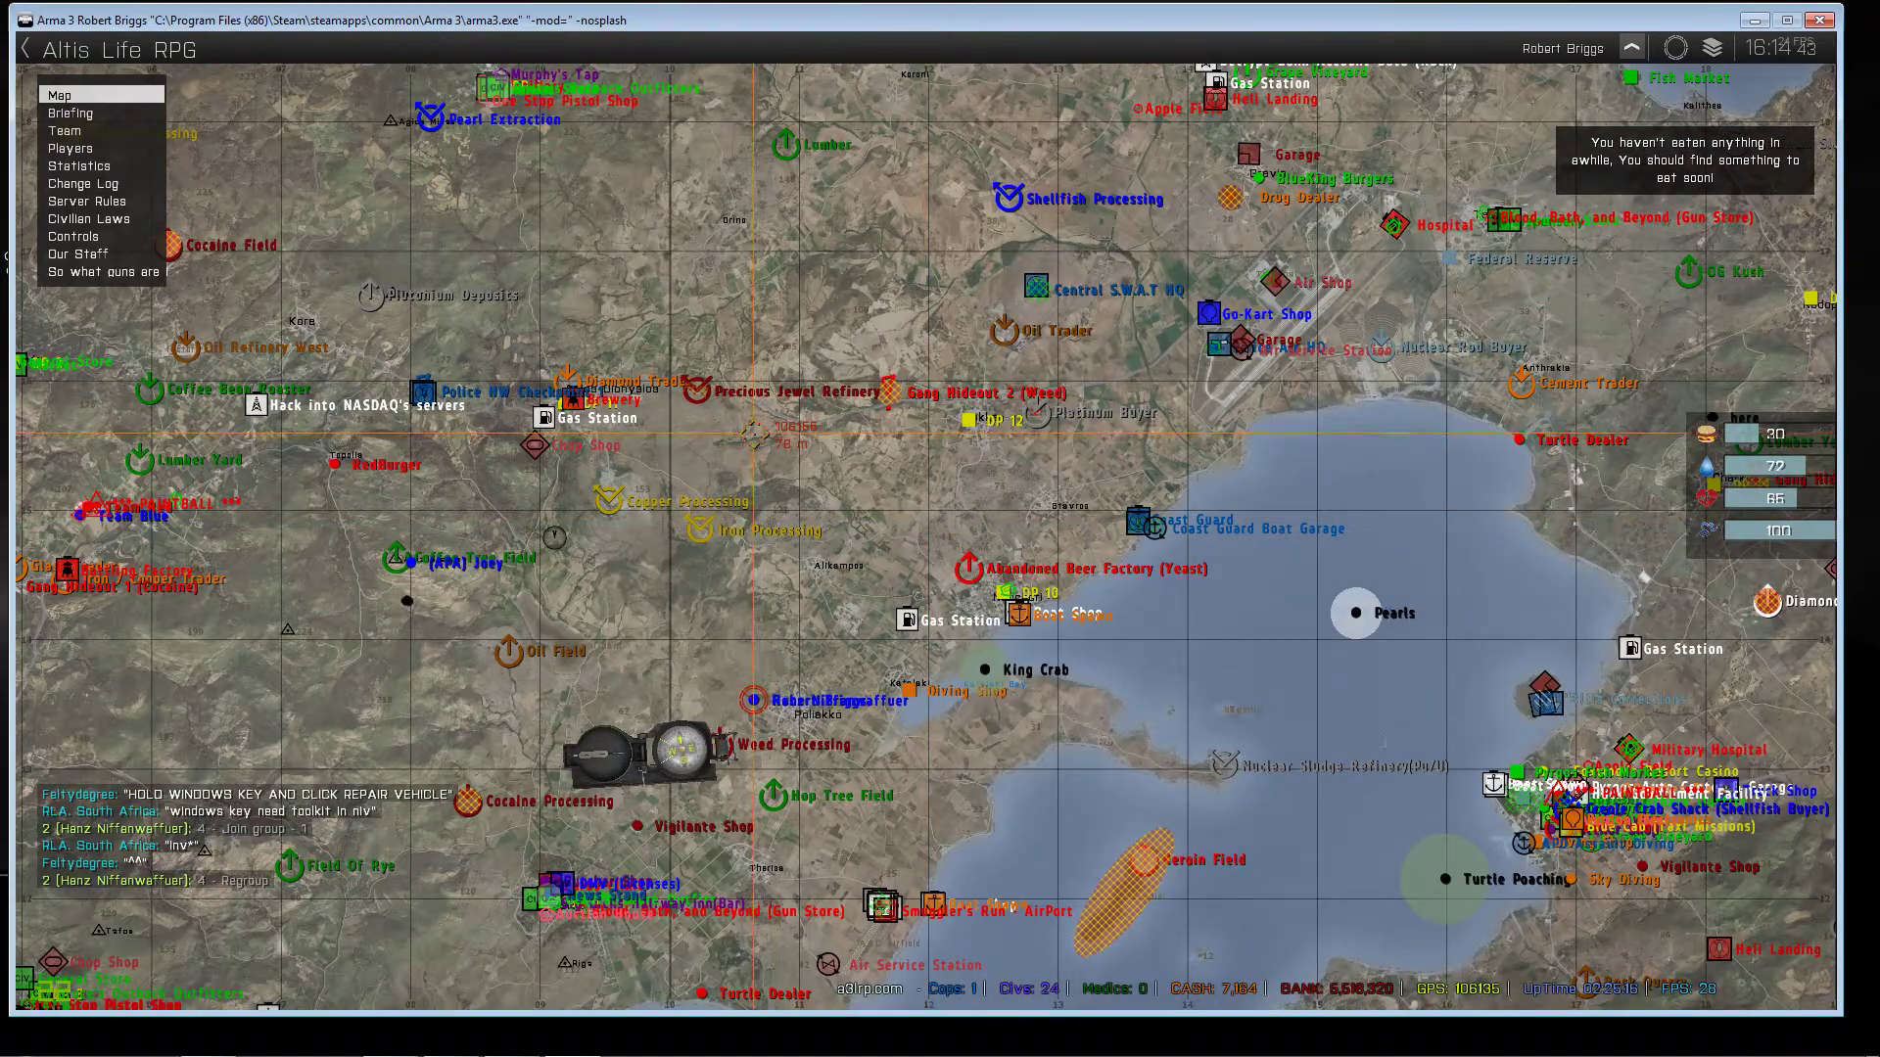